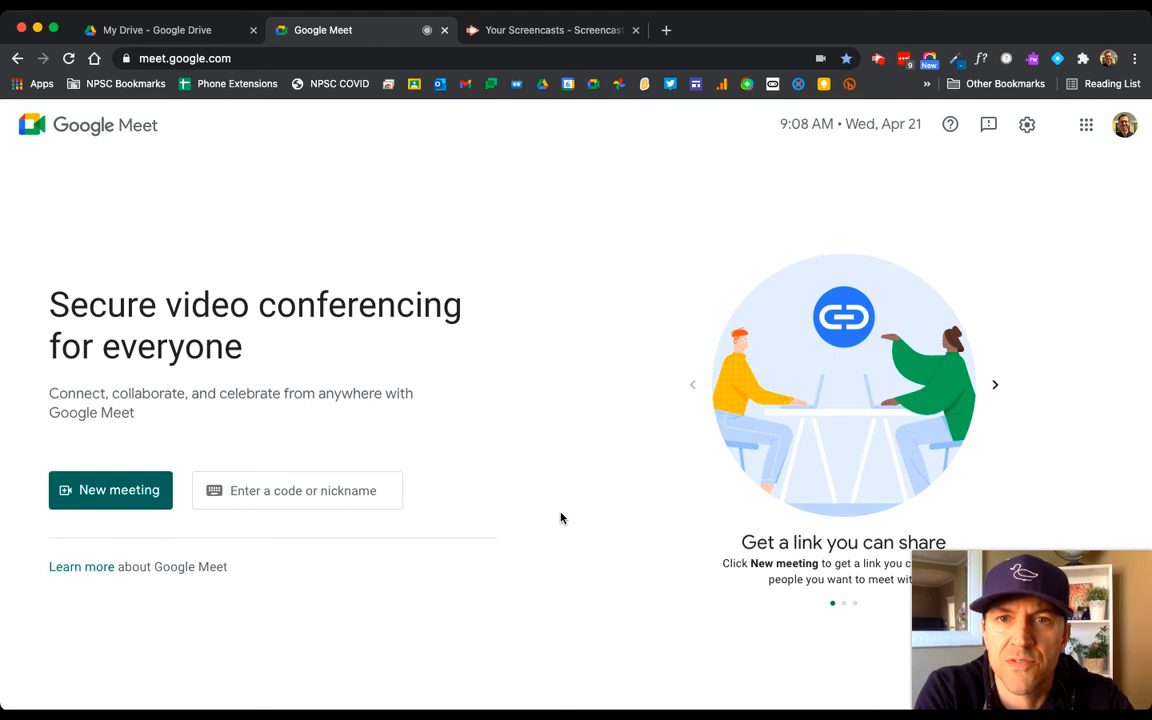
{"action": "mouse_move", "coordinate": [388, 296]}
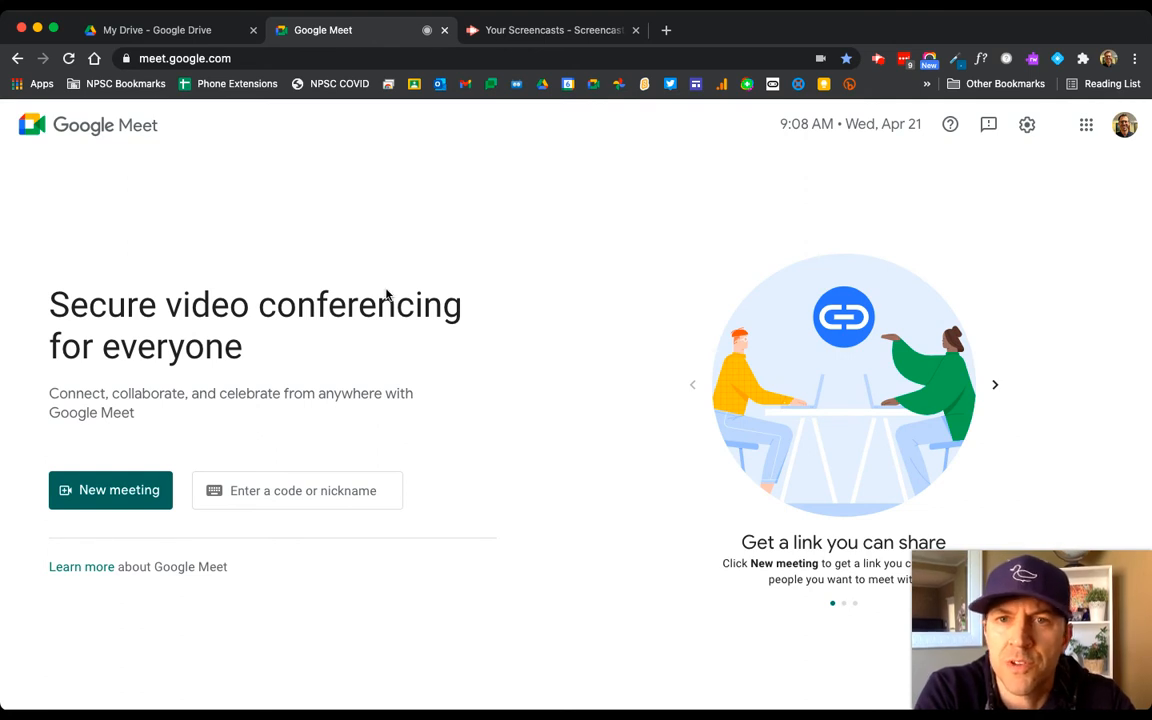
{"action": "mouse_move", "coordinate": [254, 246]}
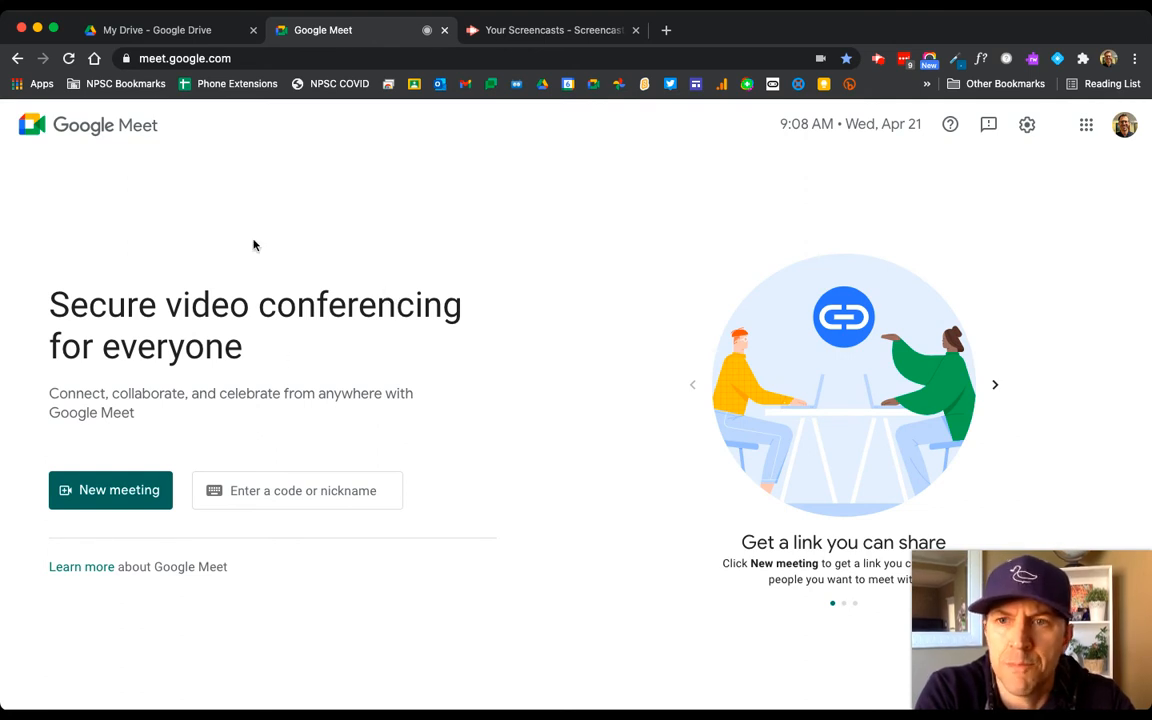
{"action": "mouse_move", "coordinate": [756, 162]}
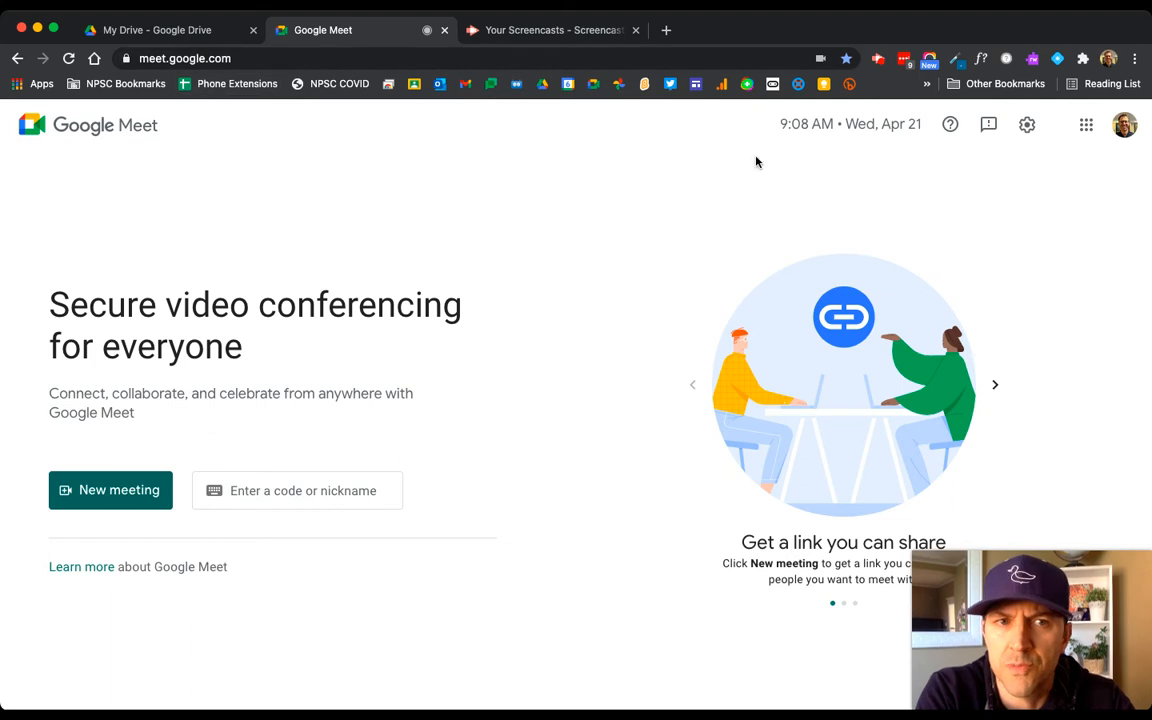
{"action": "mouse_move", "coordinate": [1086, 124]}
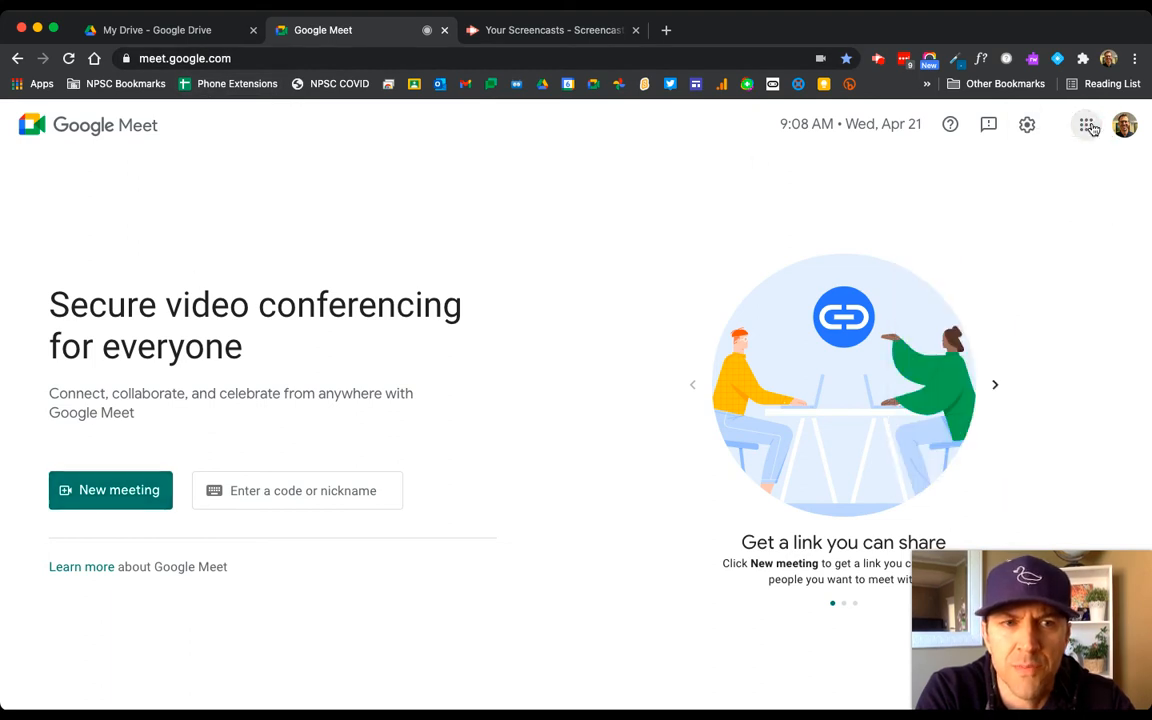
Step: Start a new instant meeting from the Meet home page
{"action": "left_click", "coordinate": [1086, 124]}
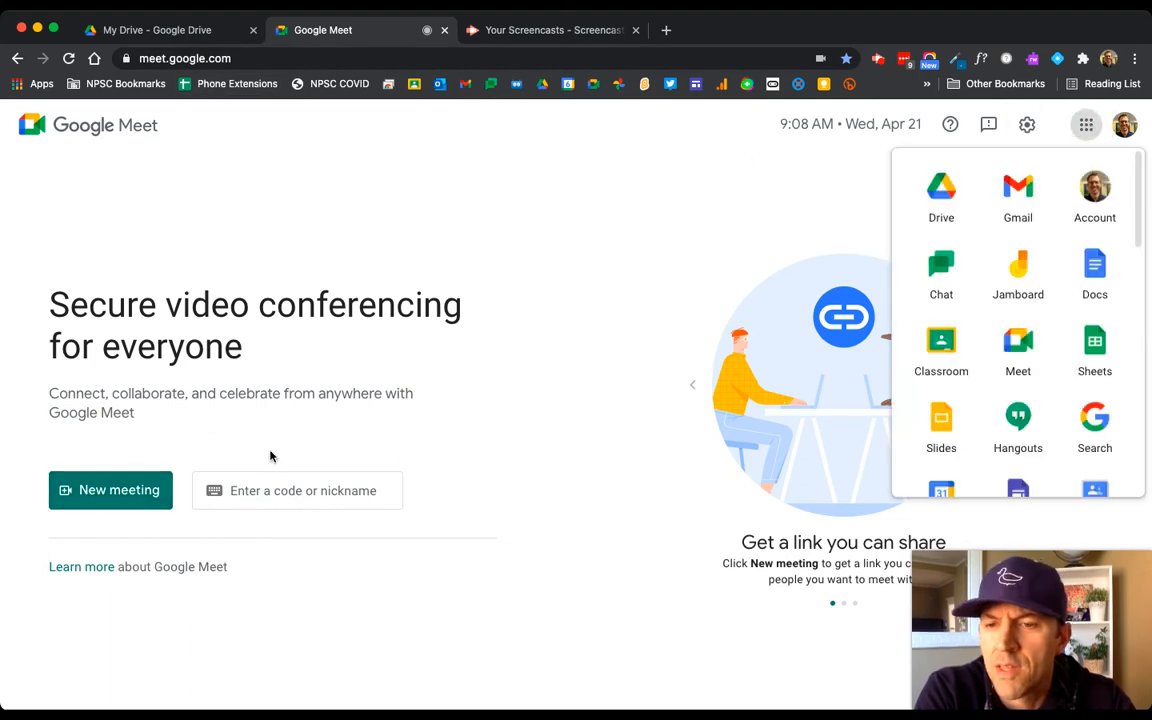
{"action": "left_click", "coordinate": [110, 490]}
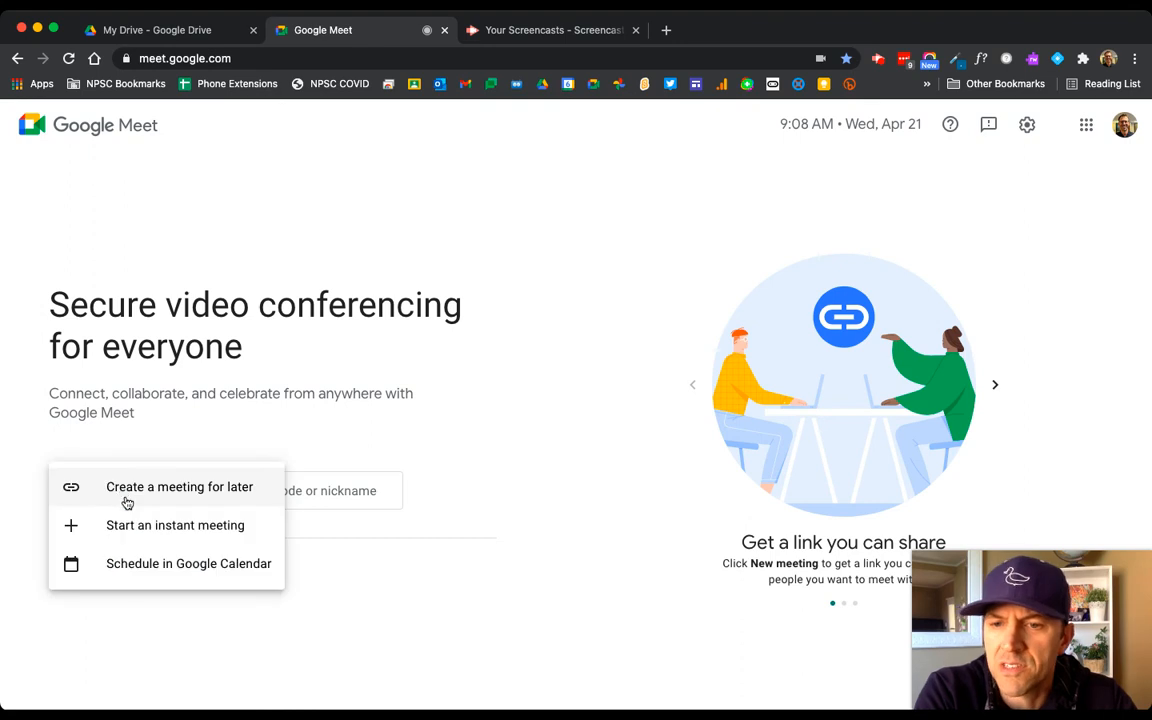
{"action": "left_click", "coordinate": [176, 524]}
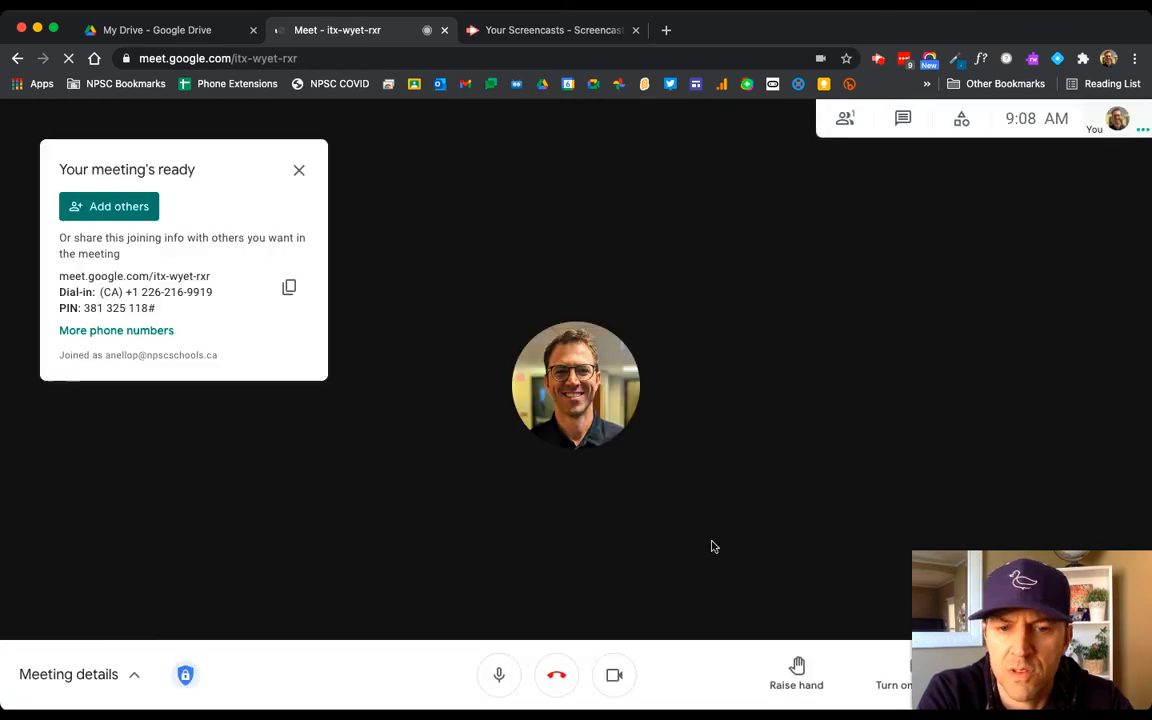
Step: Turn the camera off and bring up the Add people dialog
{"action": "left_click", "coordinate": [614, 674]}
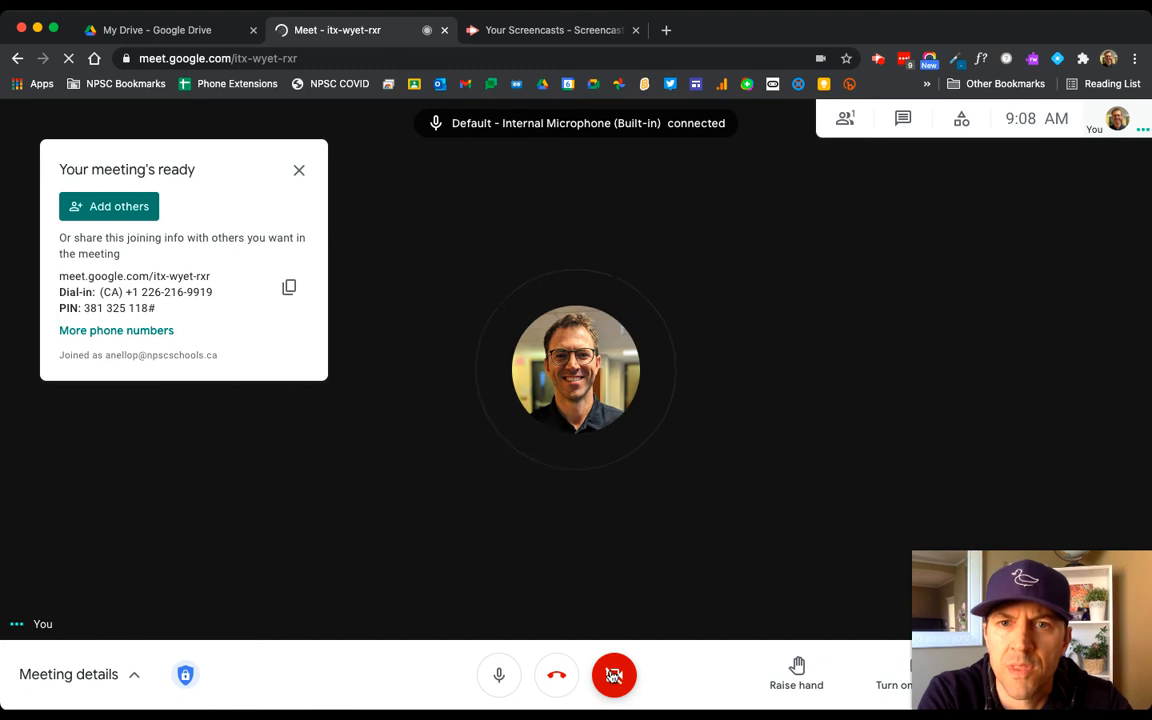
{"action": "left_click", "coordinate": [614, 674]}
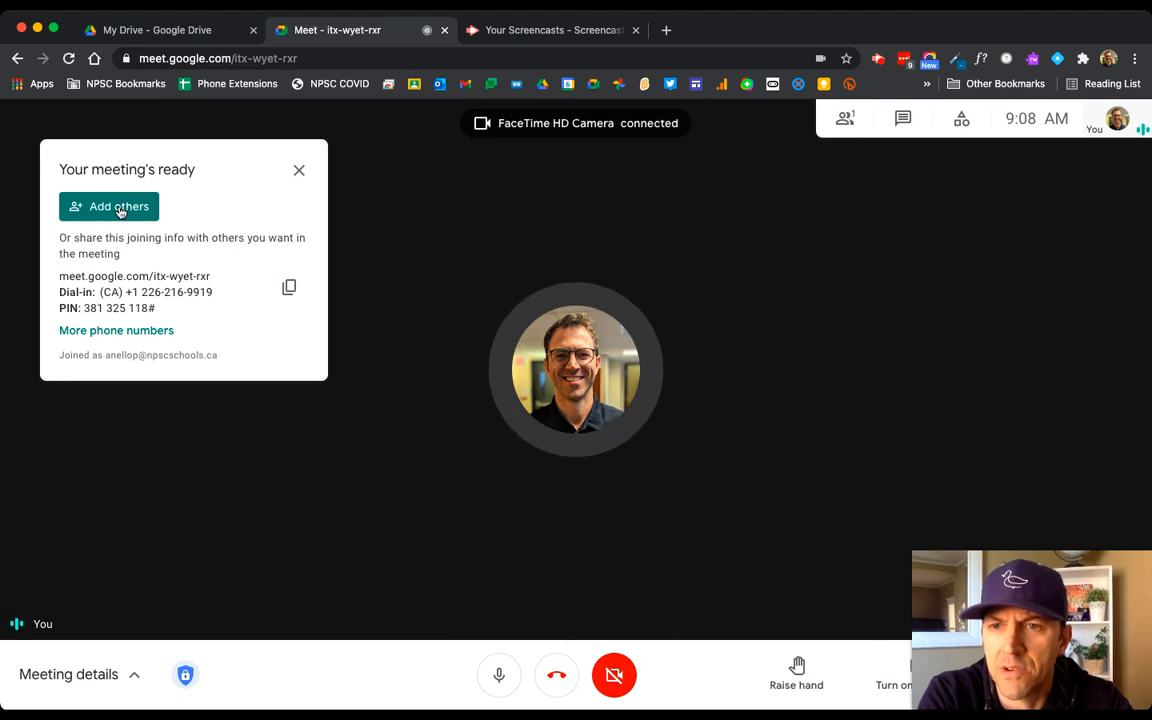
{"action": "left_click", "coordinate": [108, 206]}
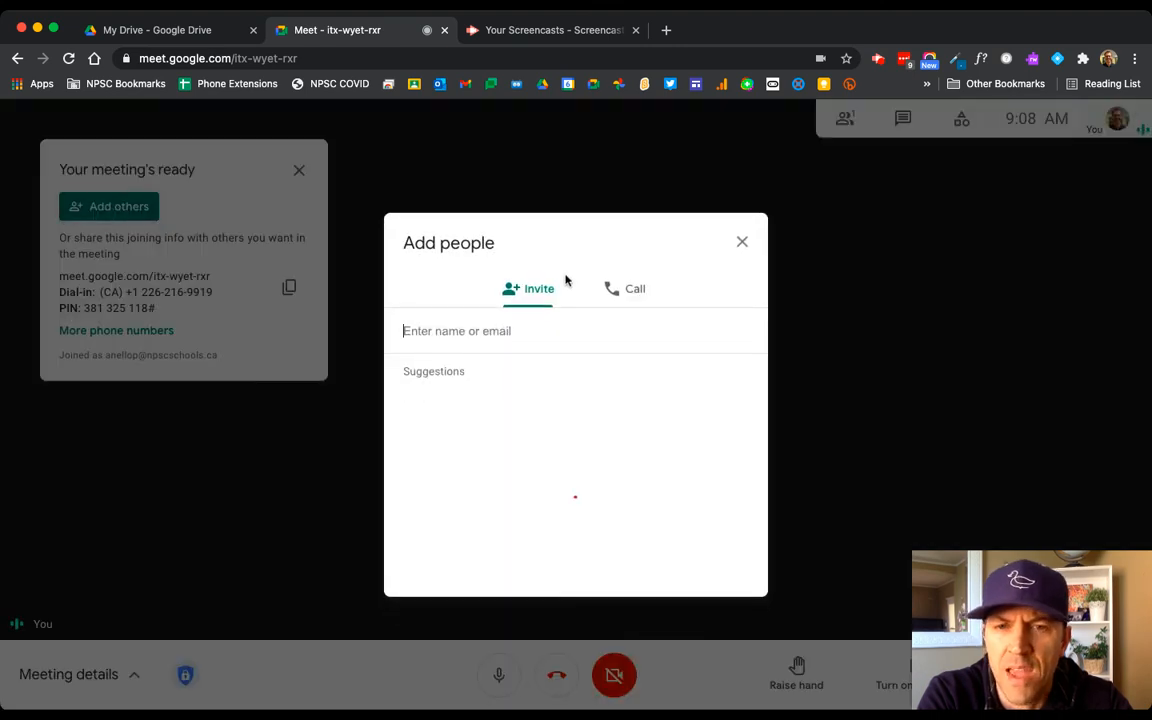
{"action": "left_click", "coordinate": [634, 288]}
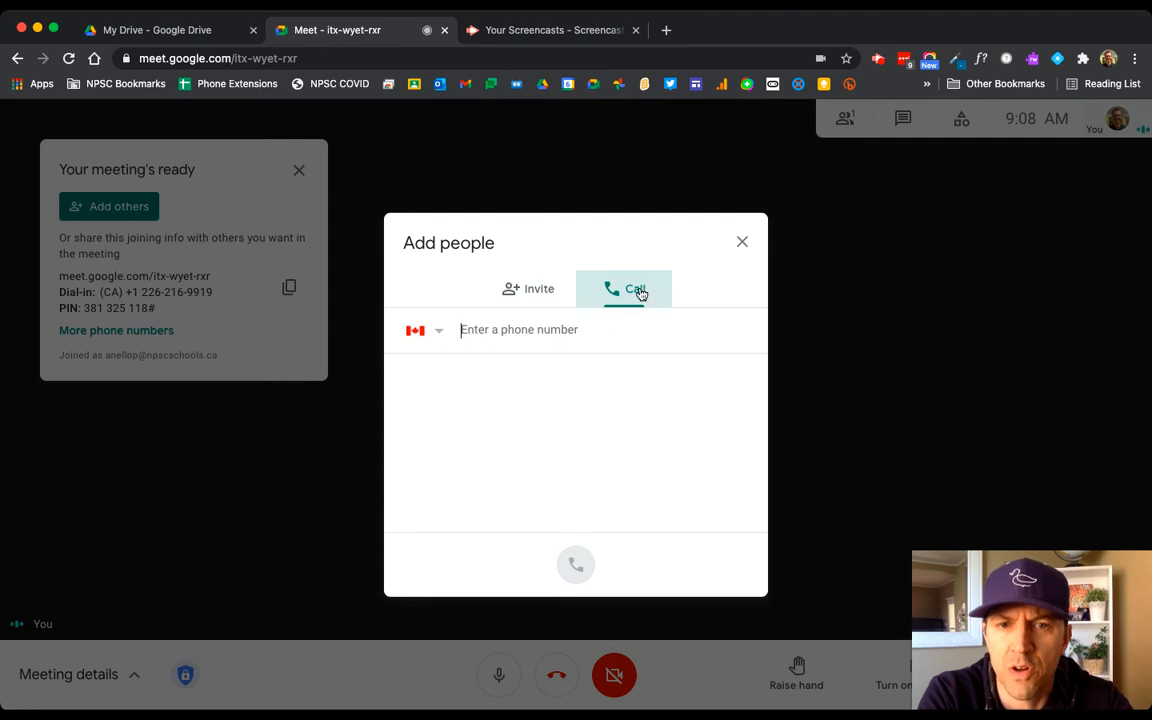
{"action": "type", "text": "7"}
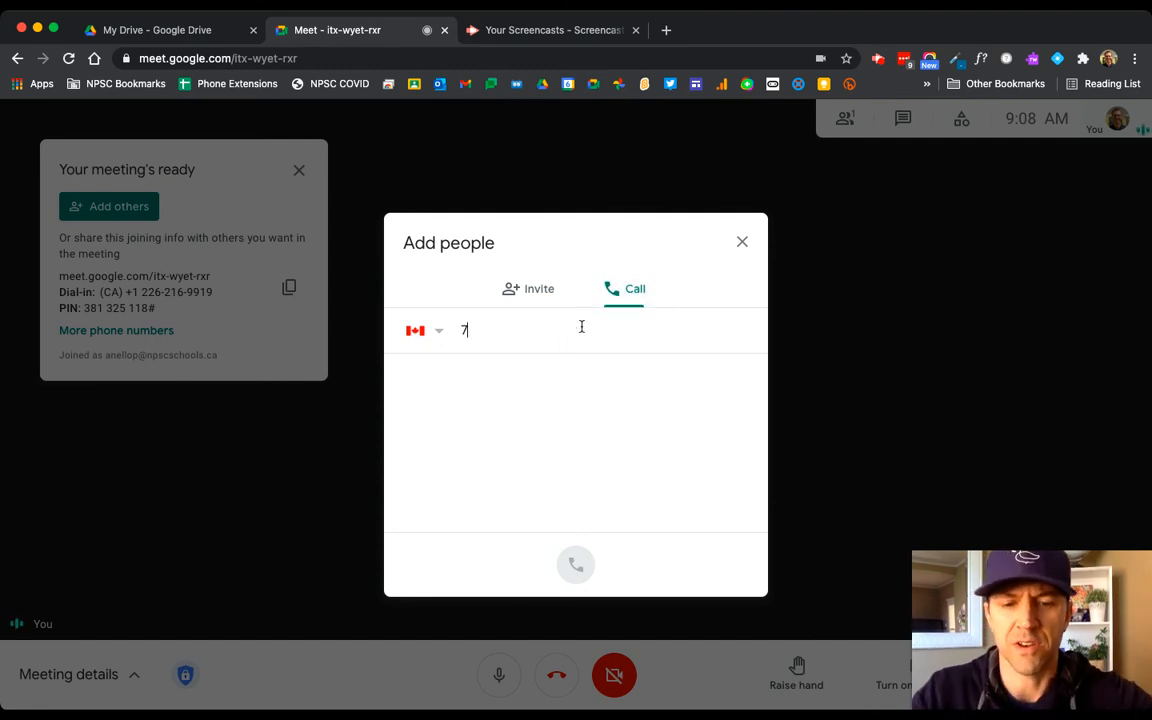
{"action": "type", "text": "05-4"}
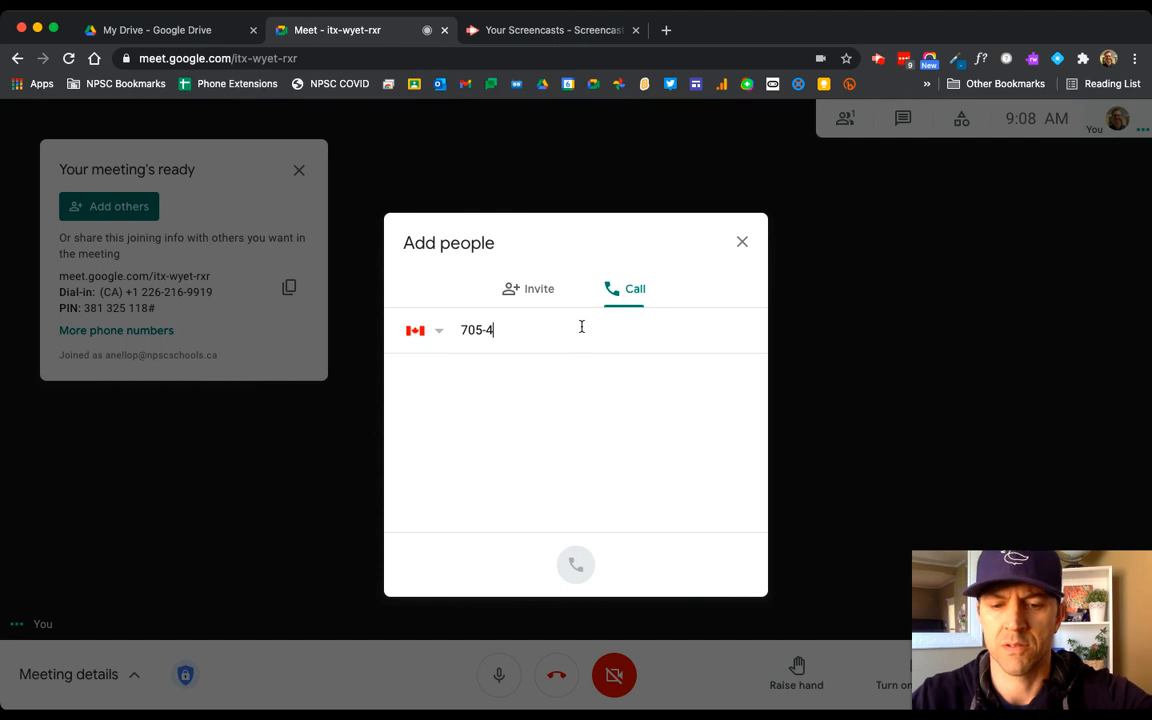
{"action": "type", "text": "721"}
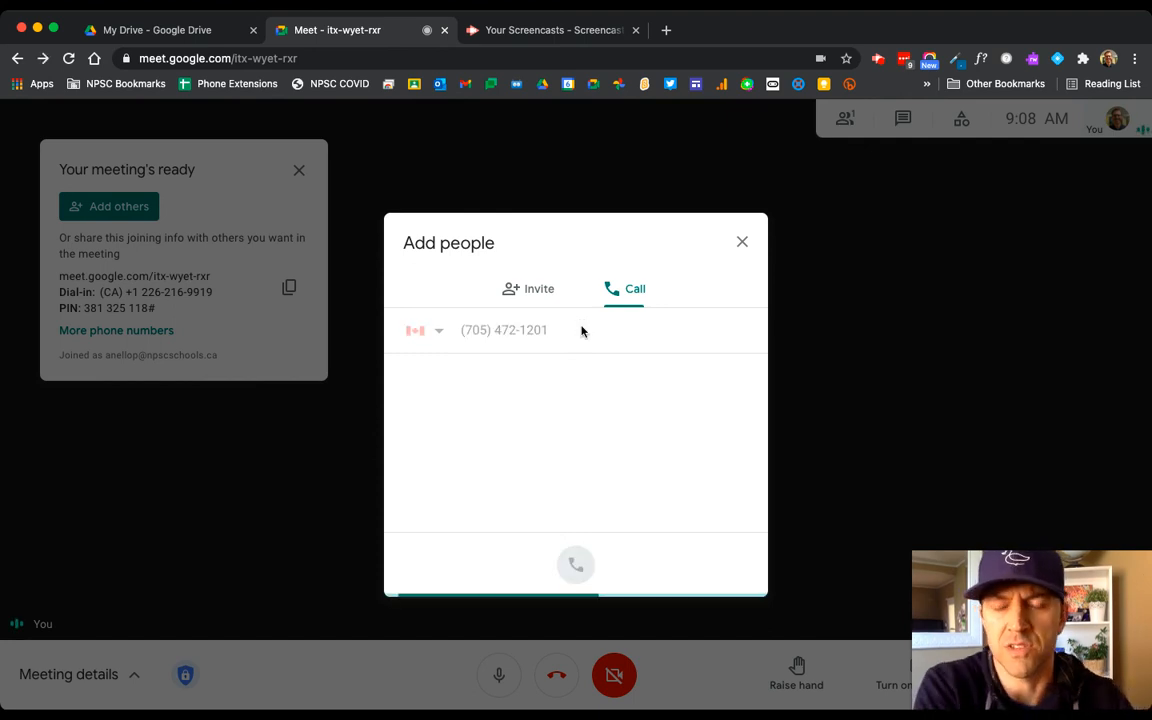
{"action": "left_click", "coordinate": [576, 564]}
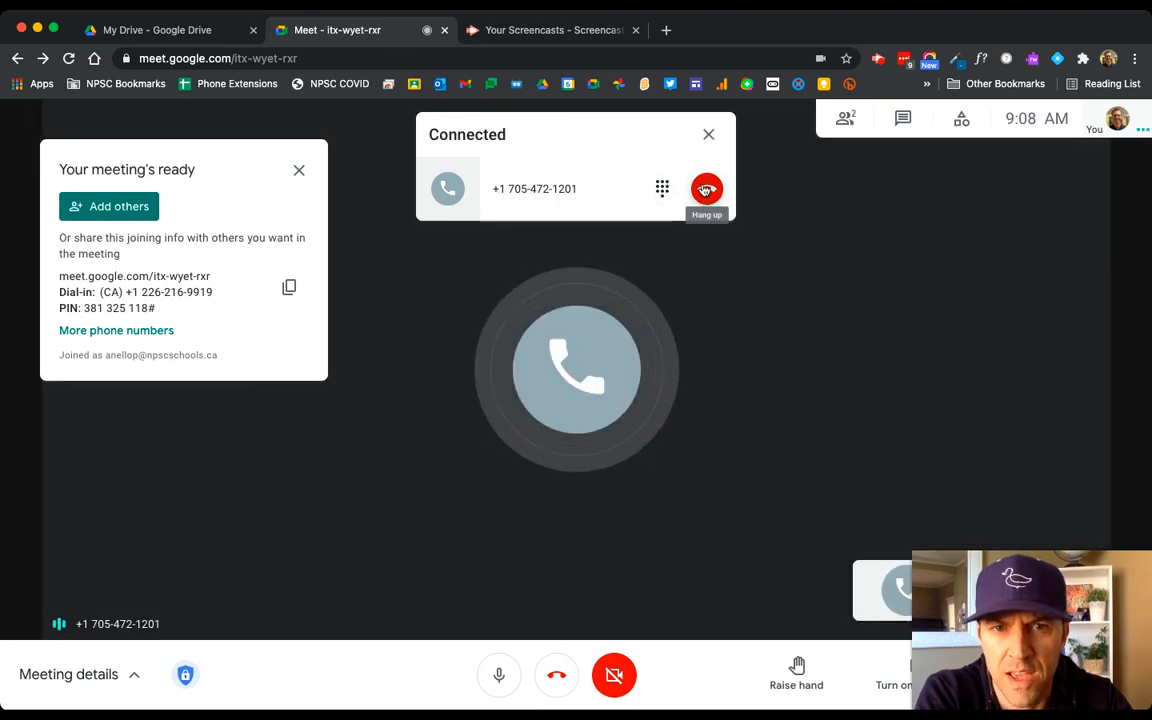
{"action": "left_click", "coordinate": [708, 188]}
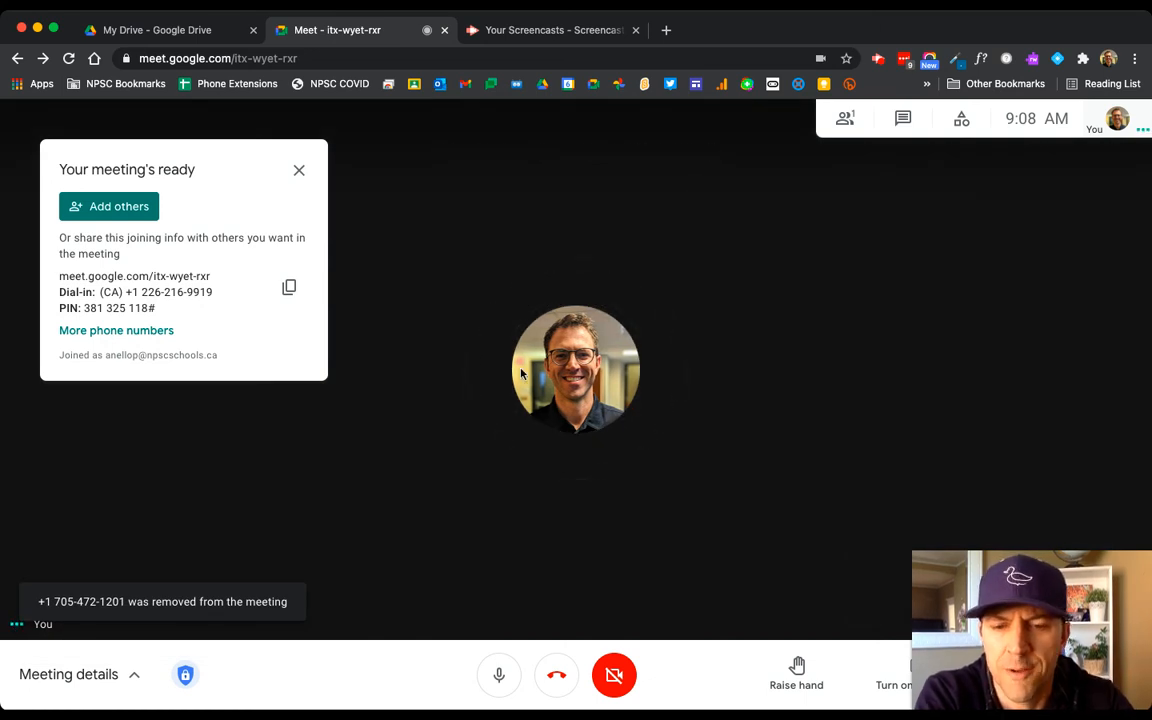
{"action": "left_click", "coordinate": [500, 676]}
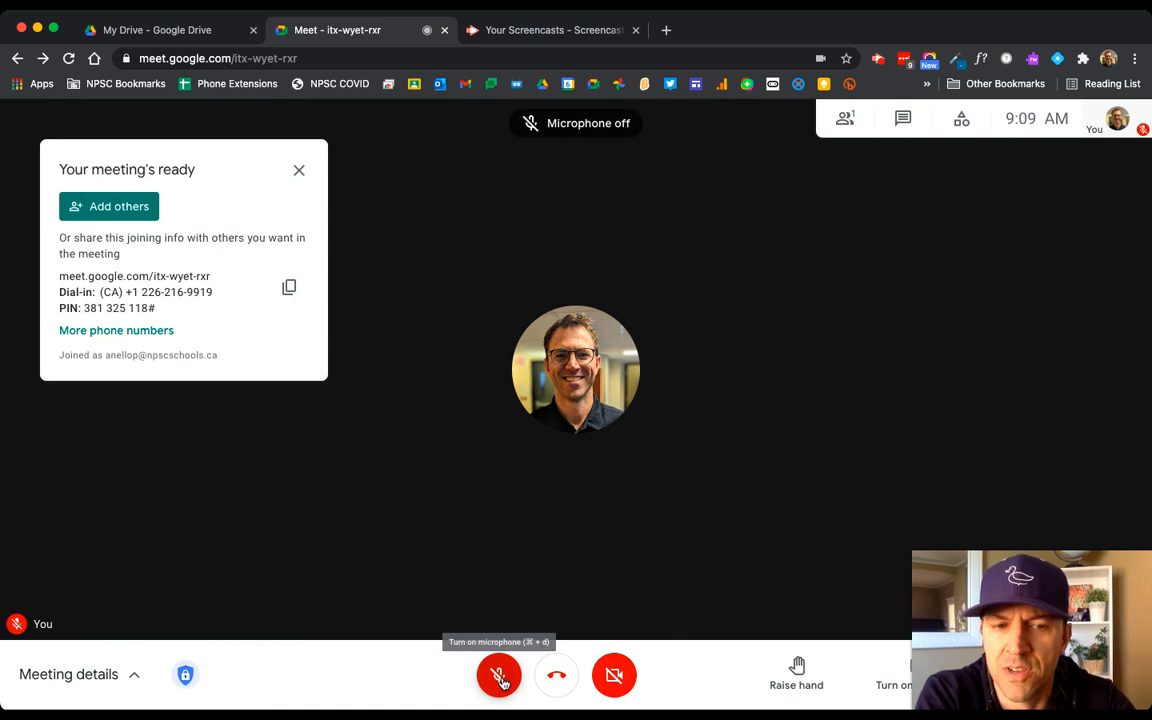